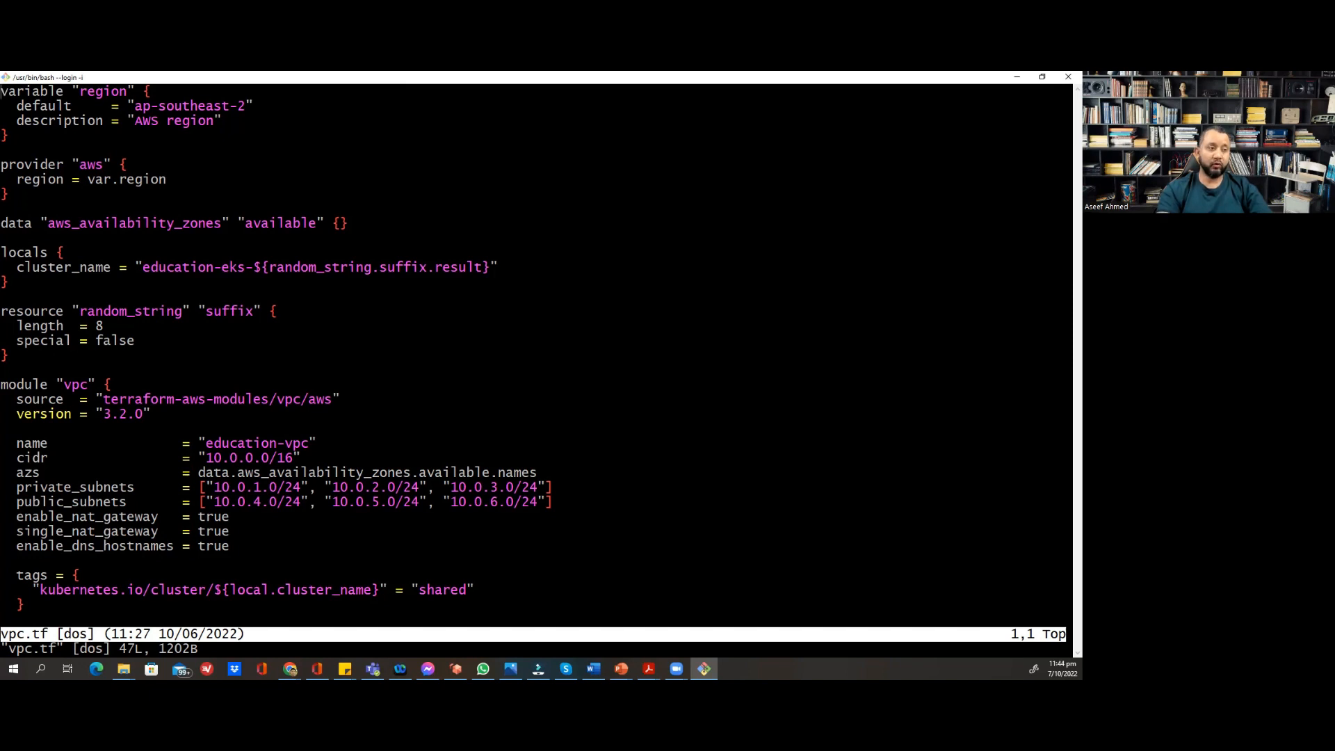
# Turn on line numbering in vpc.tf with :set number
pyautogui.write(':set n')
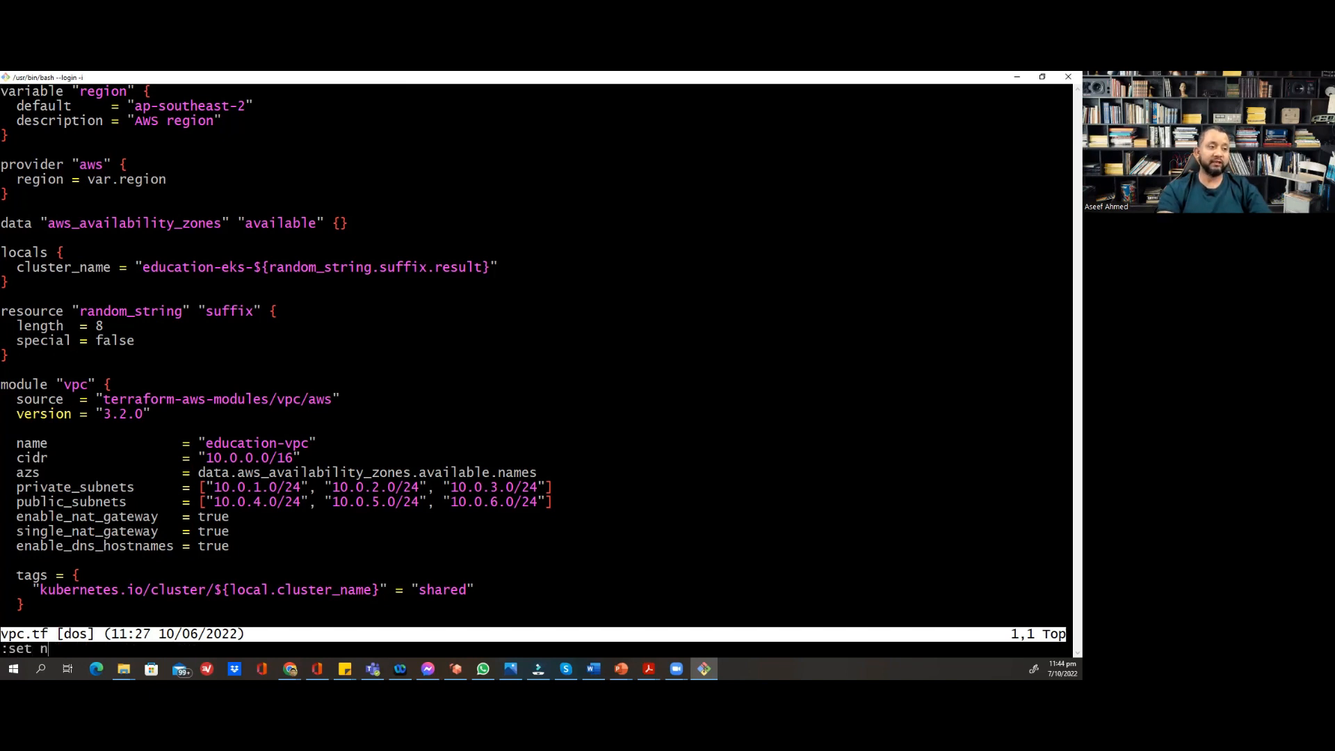
pyautogui.write('umber')
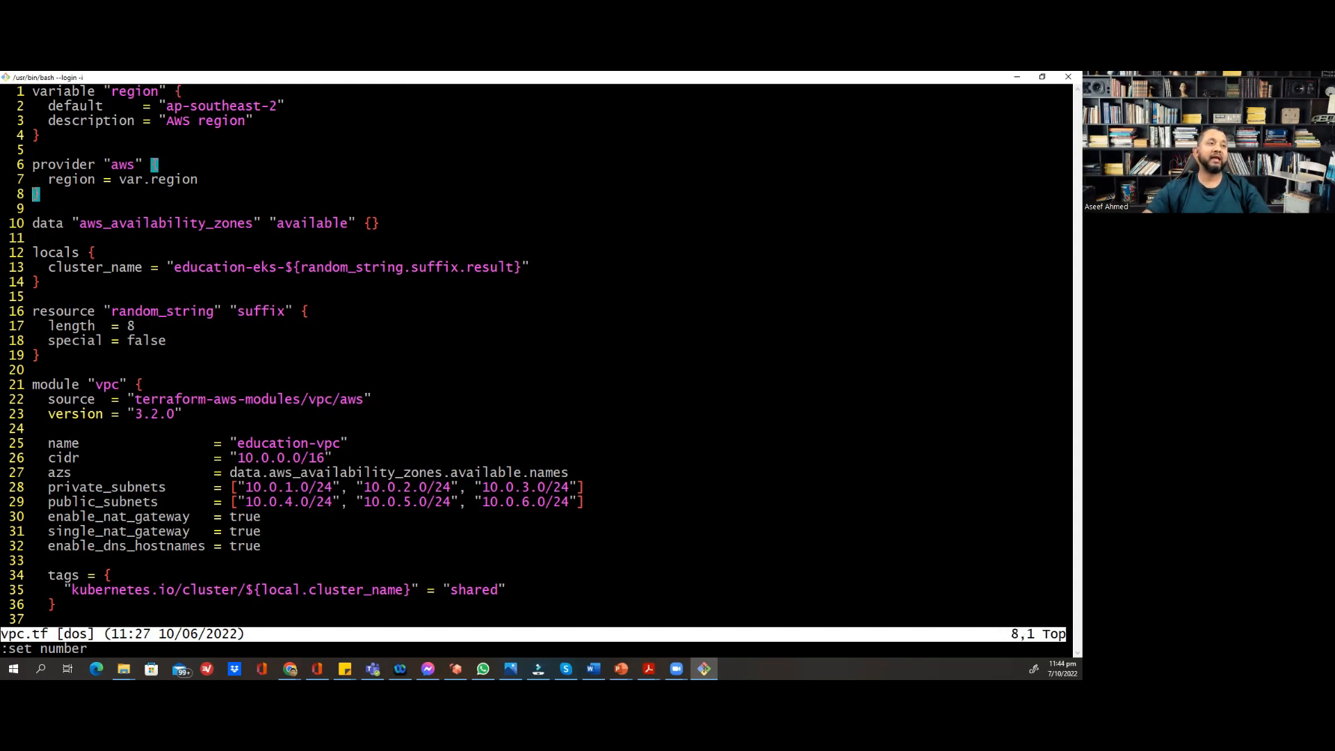
pyautogui.press('Down')
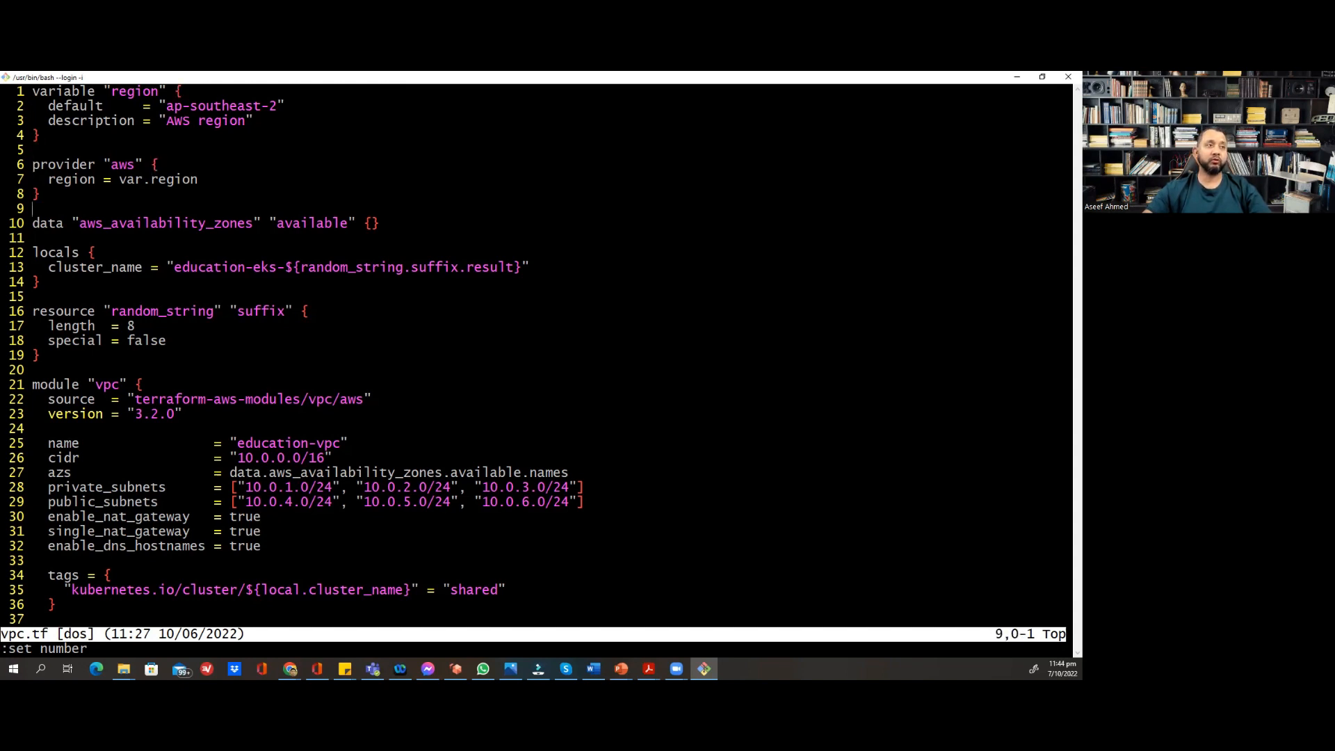
pyautogui.press('i')
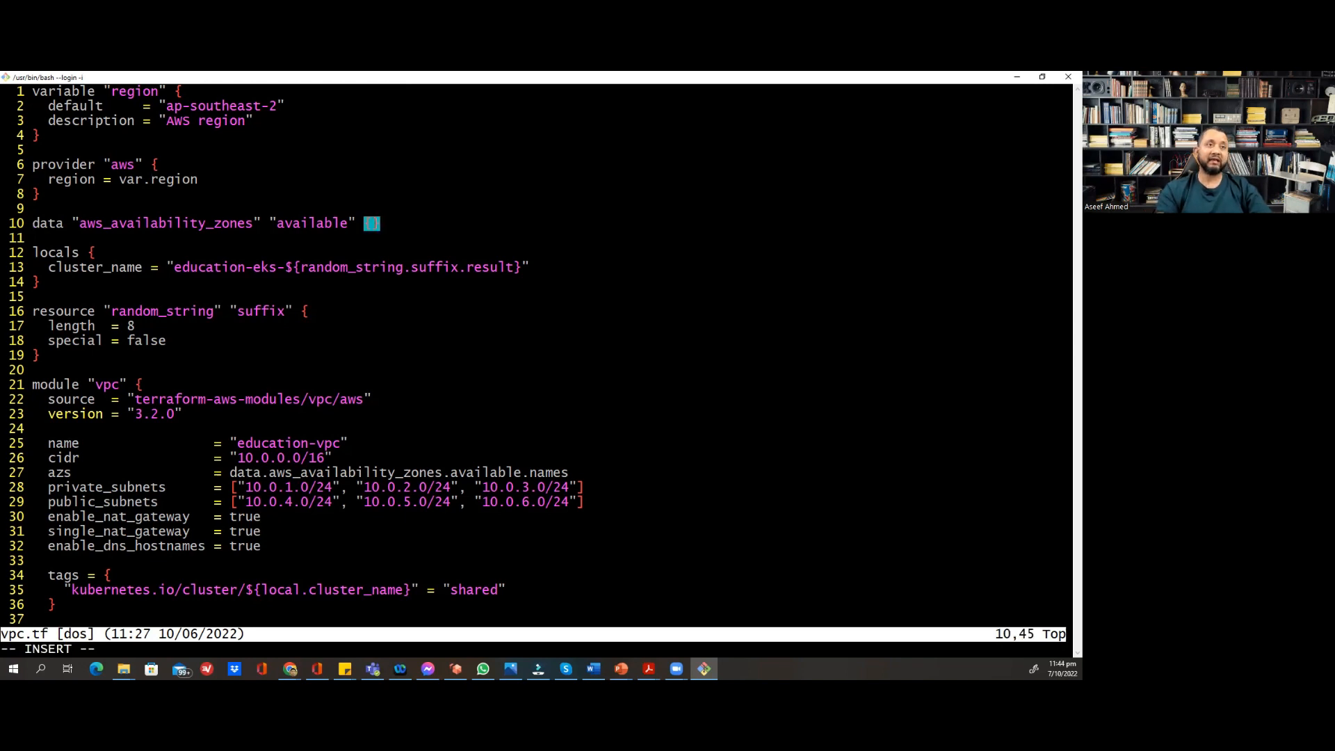
pyautogui.press('BackSpace')
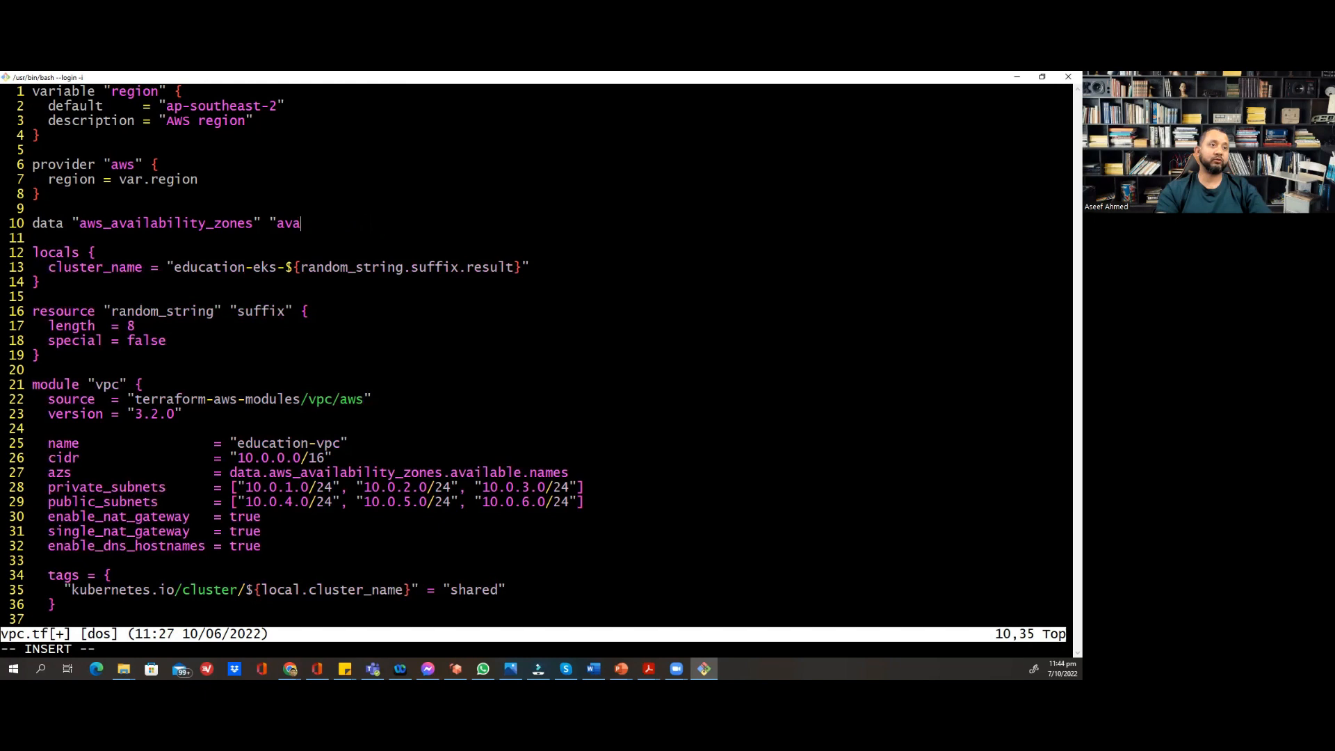
pyautogui.press('BackSpace')
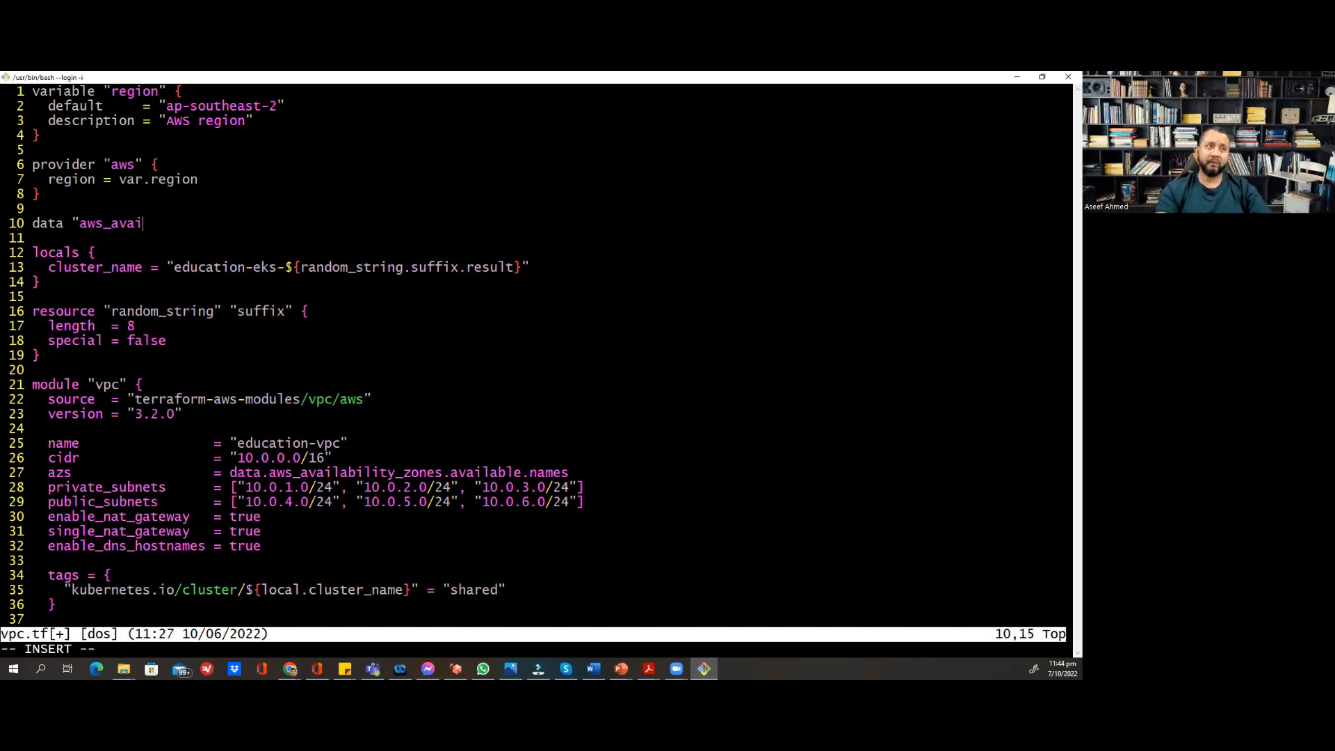
pyautogui.press('BackSpace')
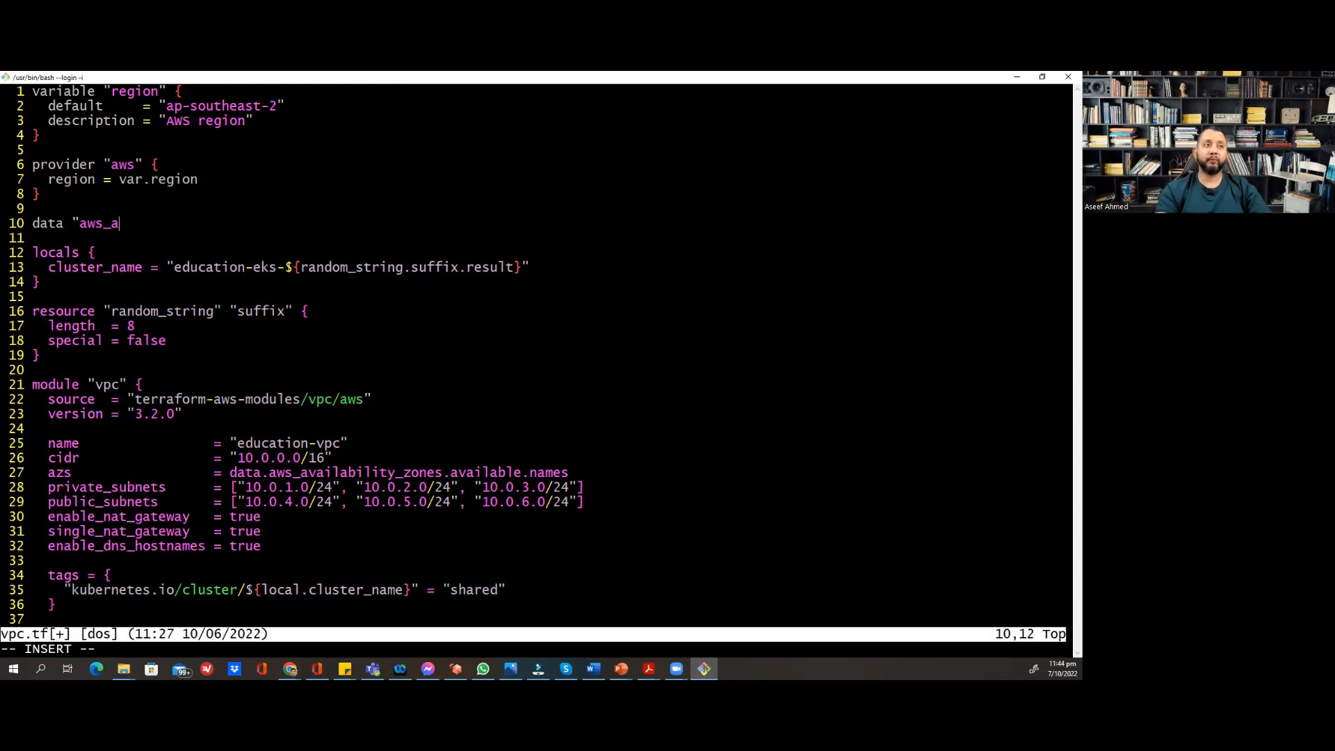
pyautogui.press('BackSpace')
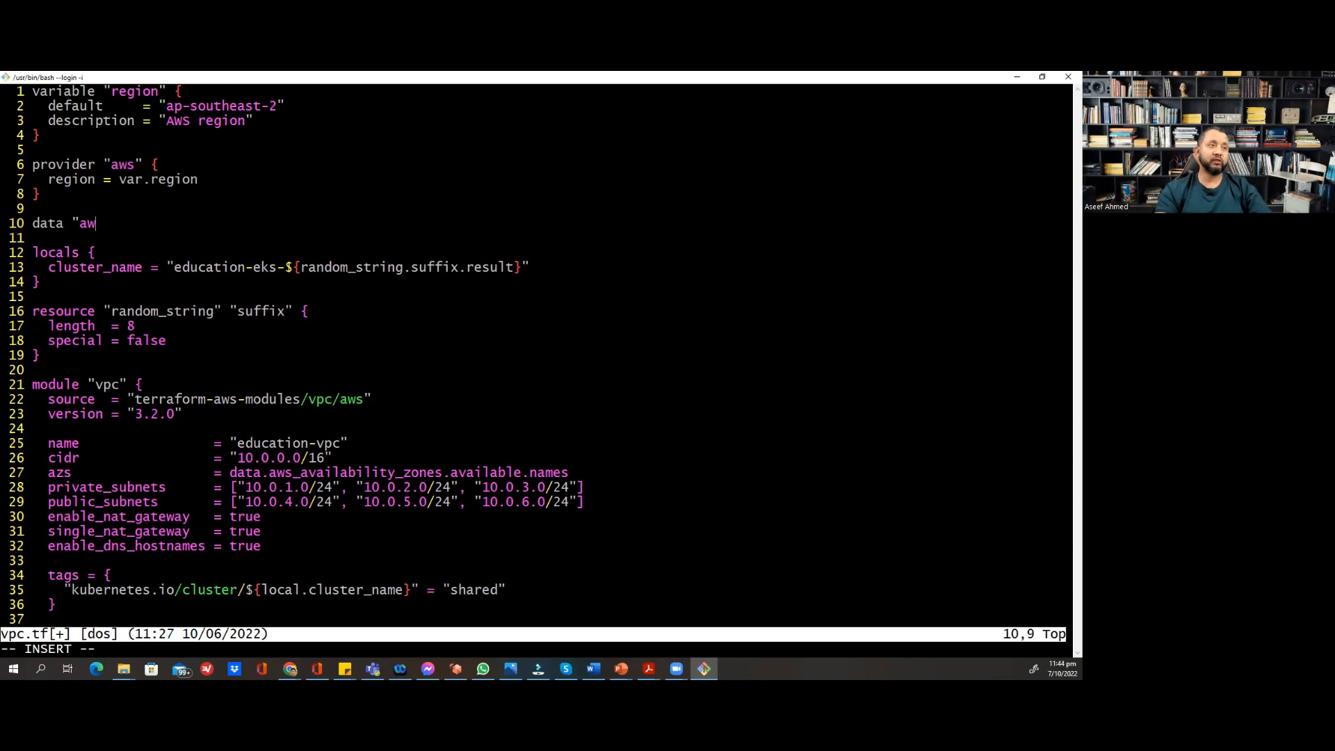
pyautogui.press('BackSpace')
pyautogui.write('s_availability_zones" "available" {}')
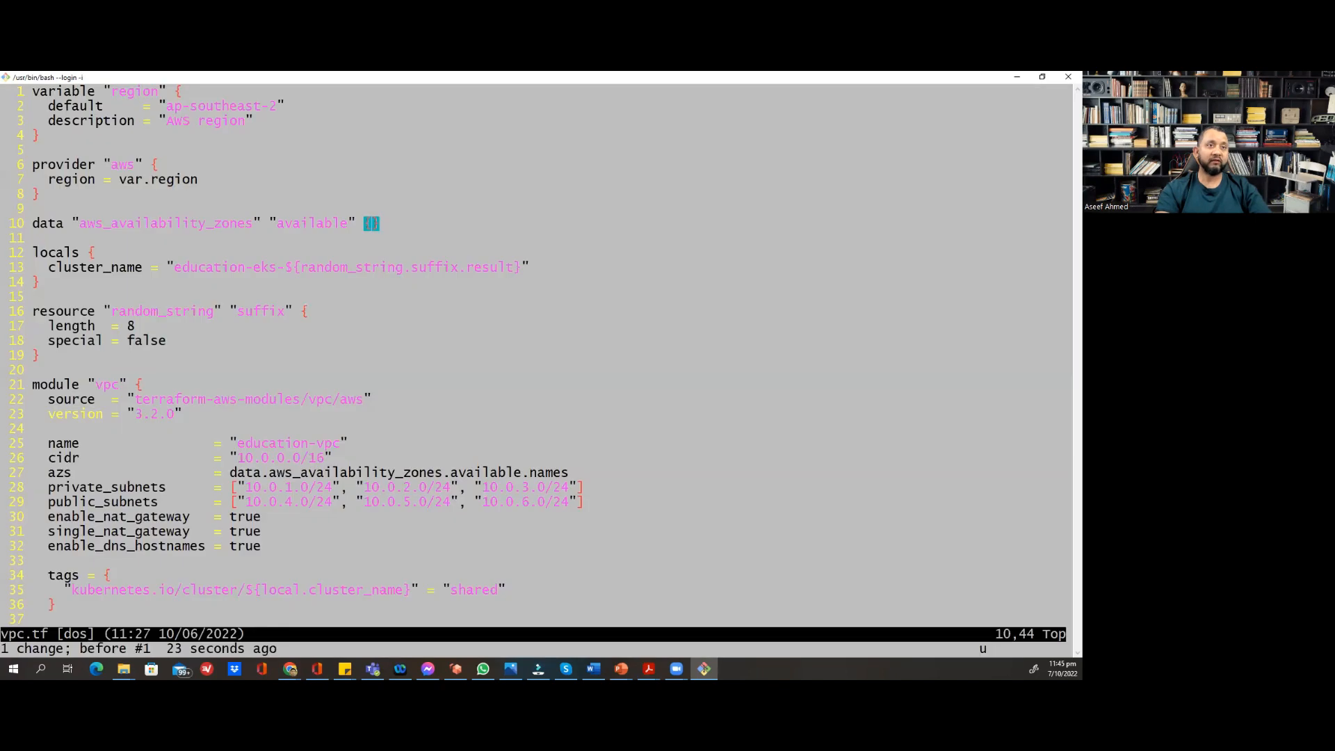
pyautogui.press('u')
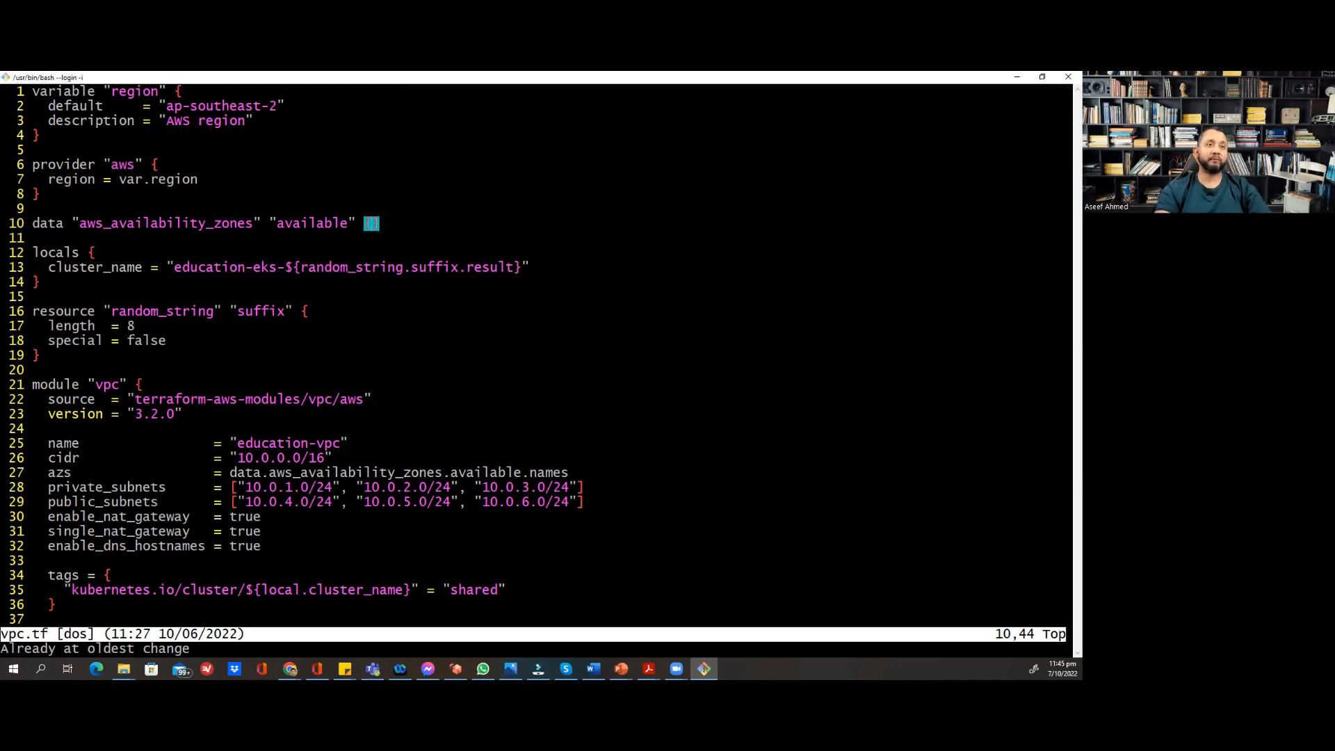
pyautogui.press('dd')
pyautogui.write(':1')
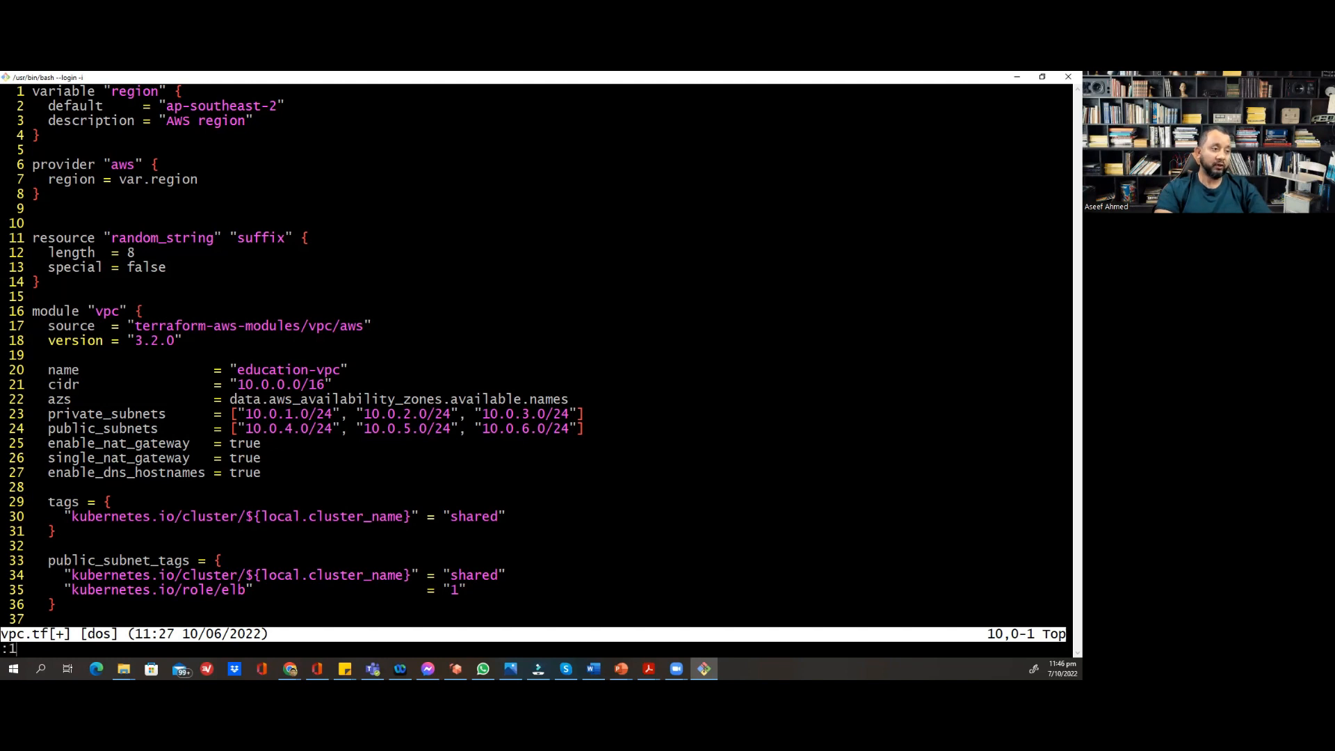
# Delete lines 1–14 of vpc.tf with :1,14d, keeping only the vpc module block
pyautogui.write(',')
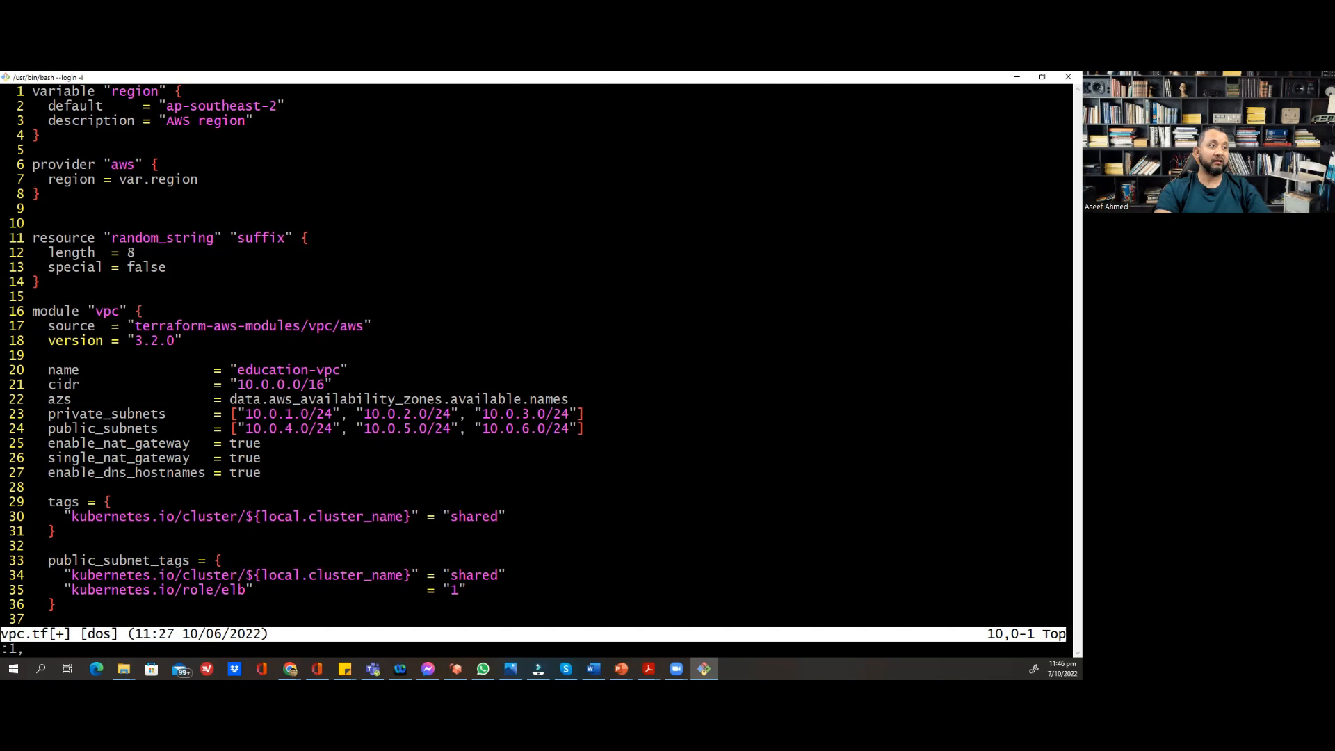
pyautogui.write('14')
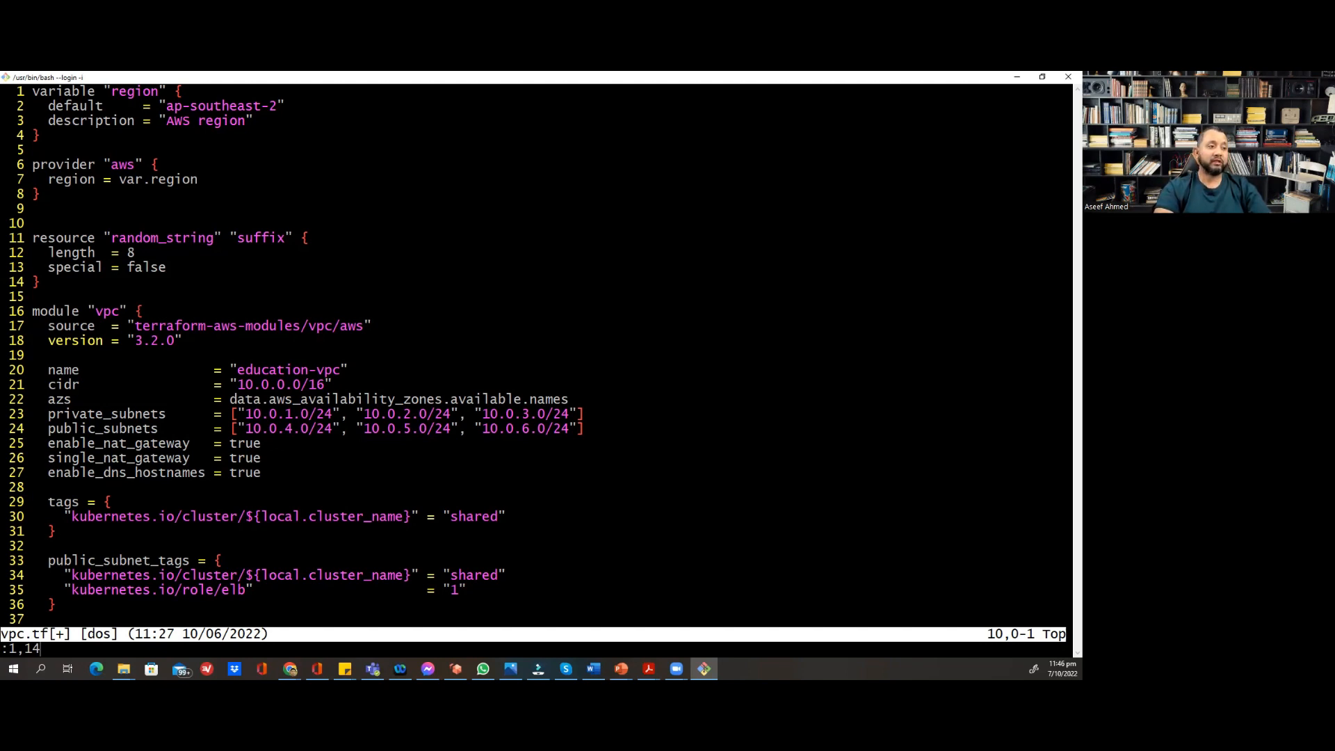
pyautogui.write('d')
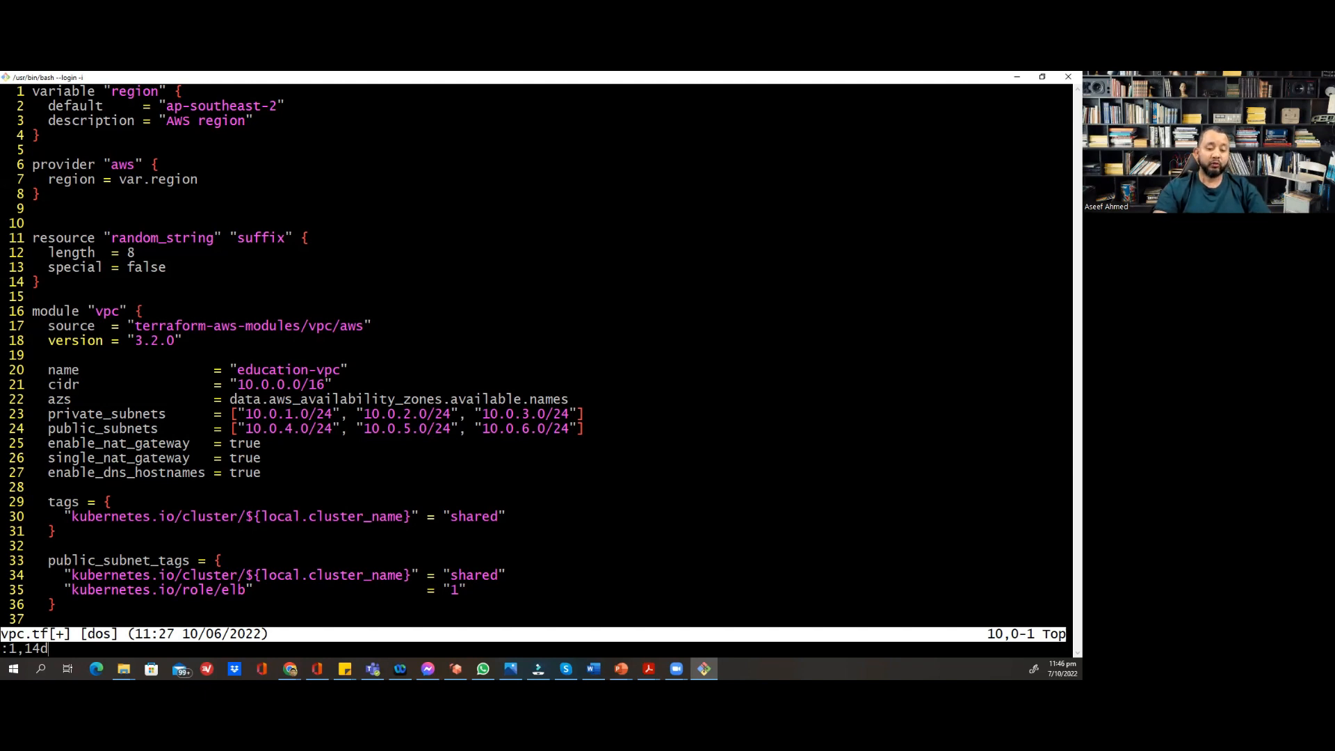
pyautogui.press('Return')
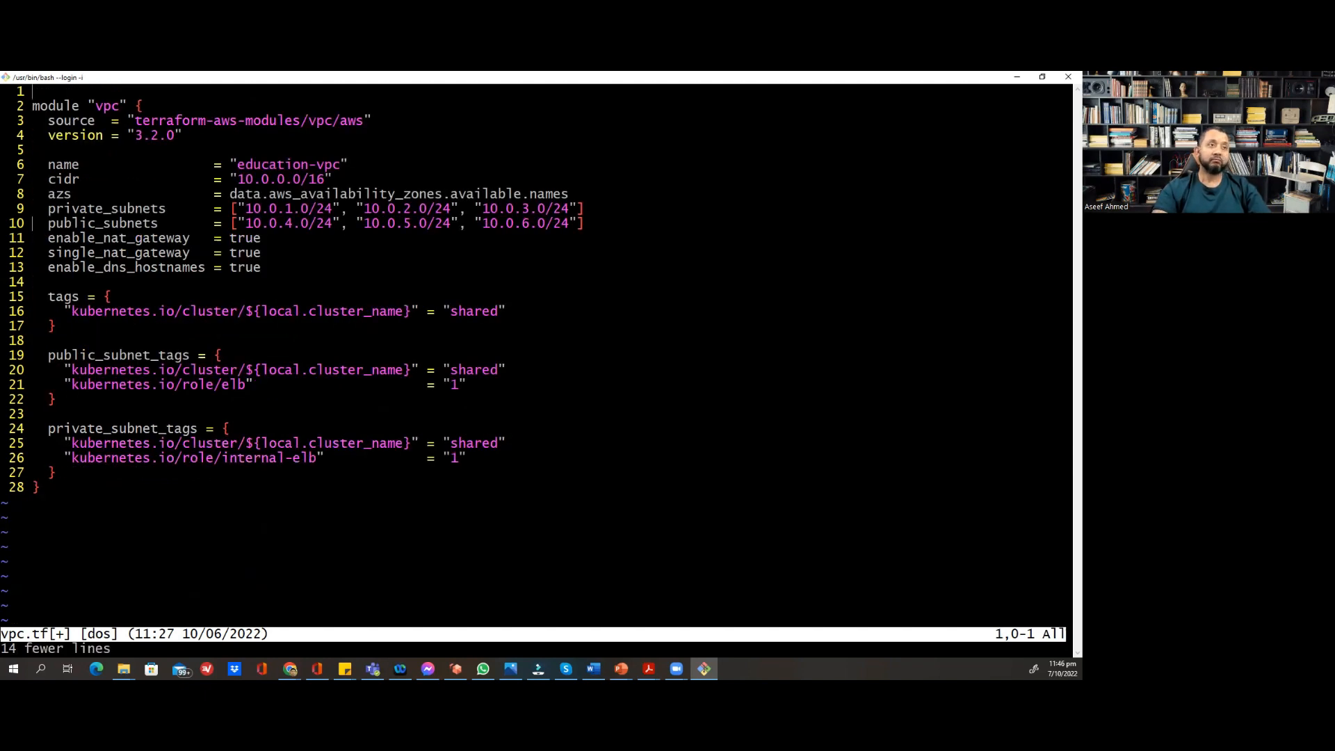